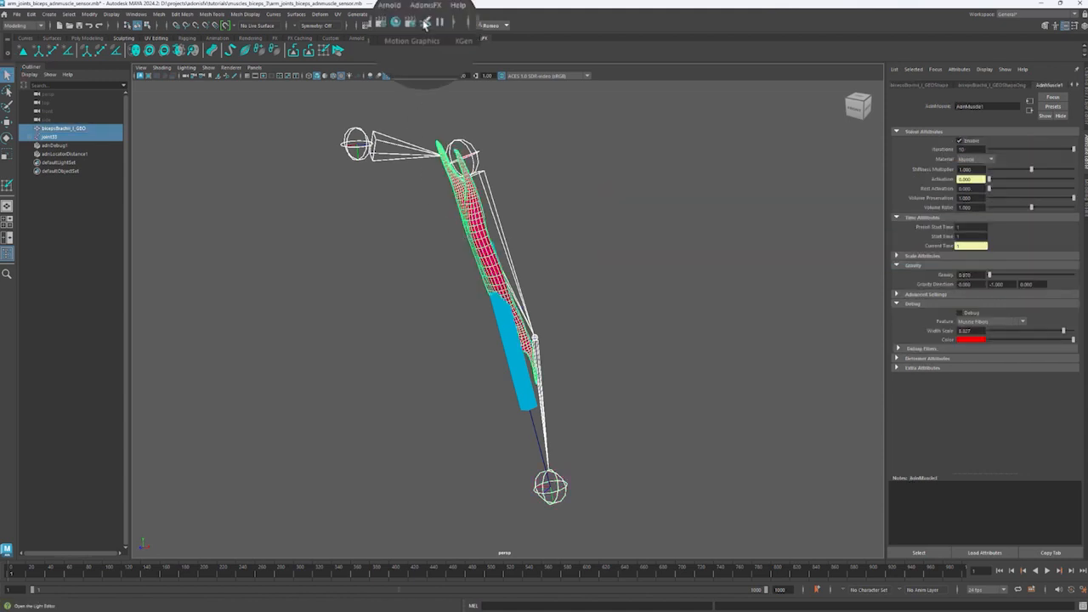
# Add slide-on-segment constraints to the biceps muscle from the AdonisFX Muscle menu
pyautogui.click(422, 14)
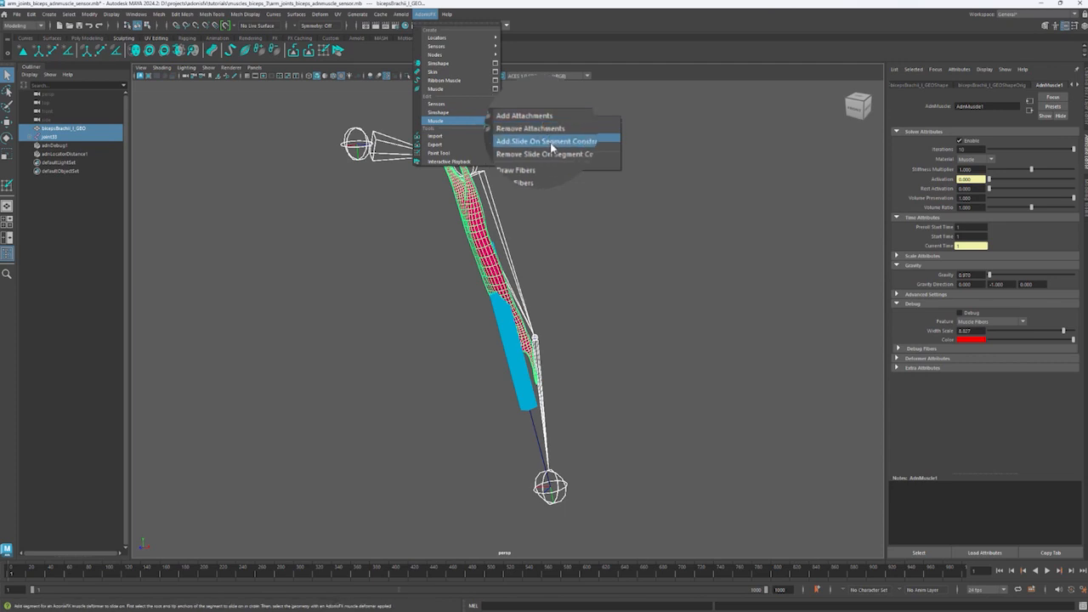
pyautogui.click(544, 139)
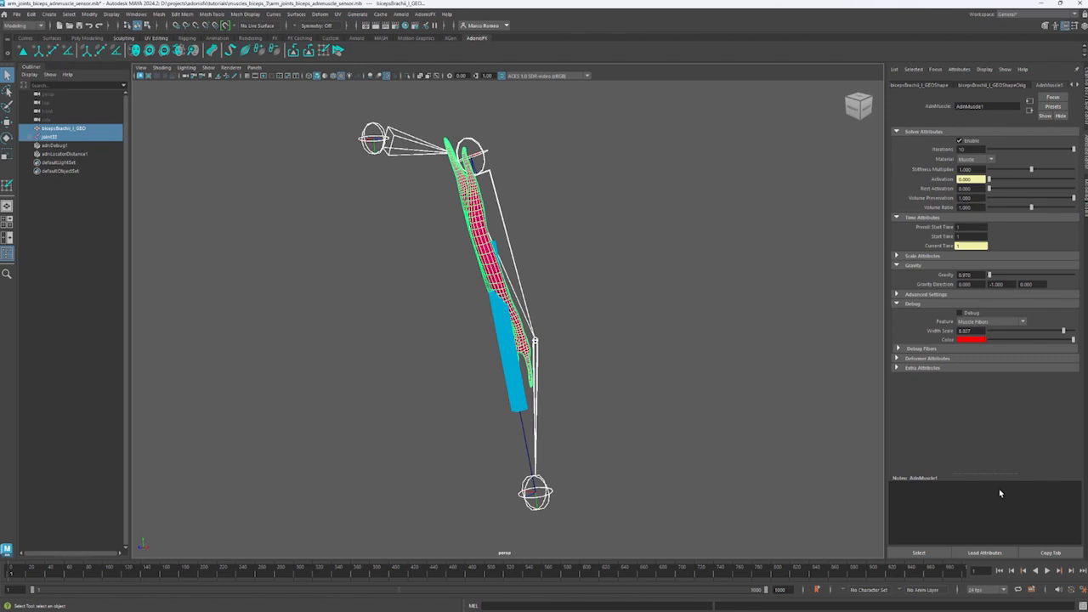
# Launch the AdonisFX Paint Tool on the selected biceps muscle
pyautogui.click(1045, 571)
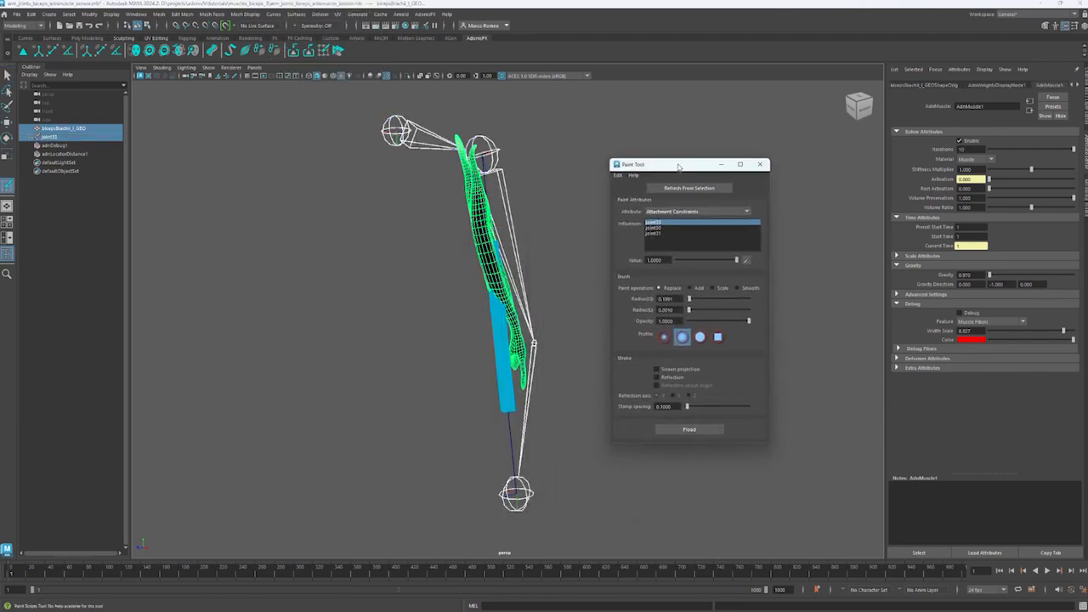
# Target Slide On Segment Constraints in the Paint Tool and select the second joint-pair influence
pyautogui.click(741, 211)
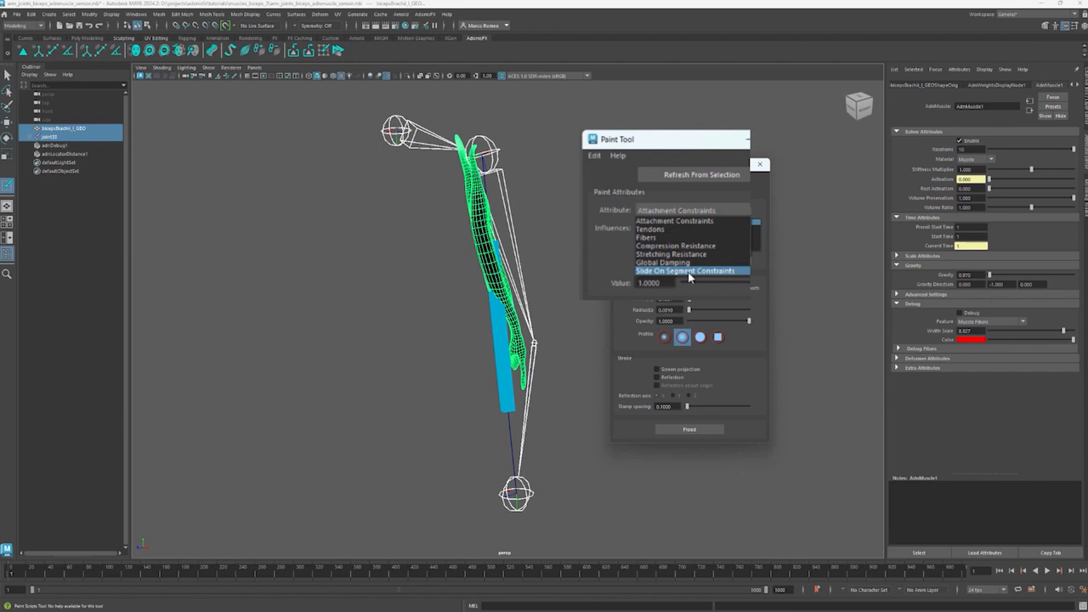
pyautogui.click(690, 268)
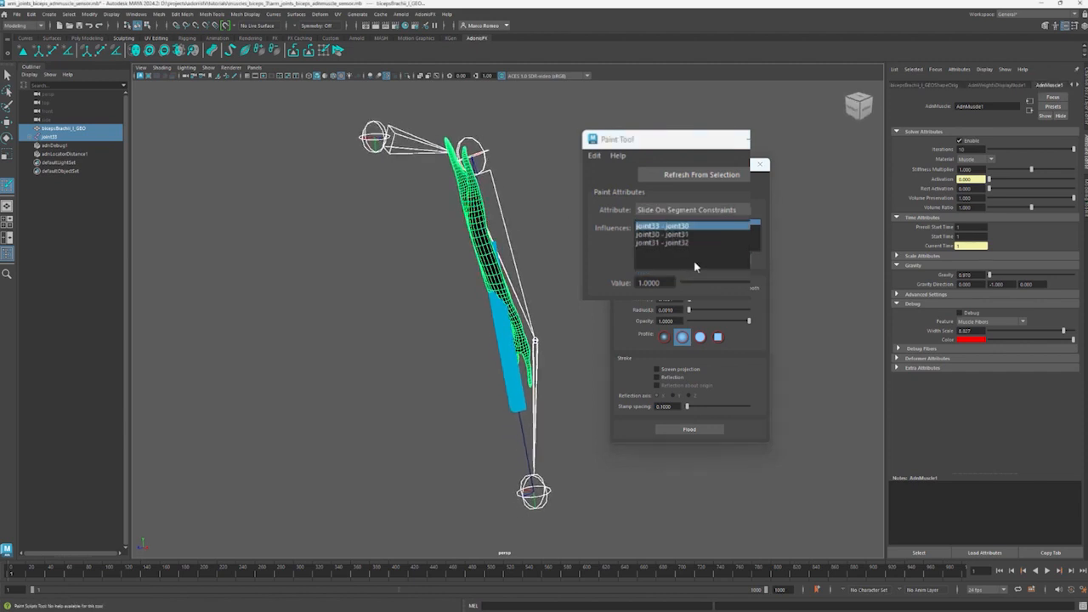
pyautogui.click(666, 235)
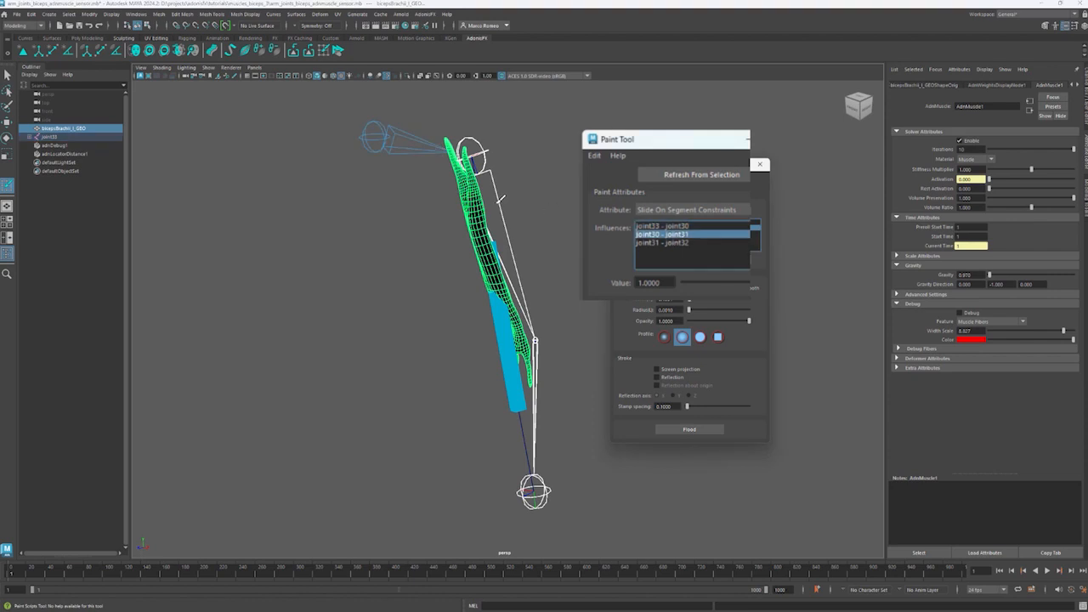